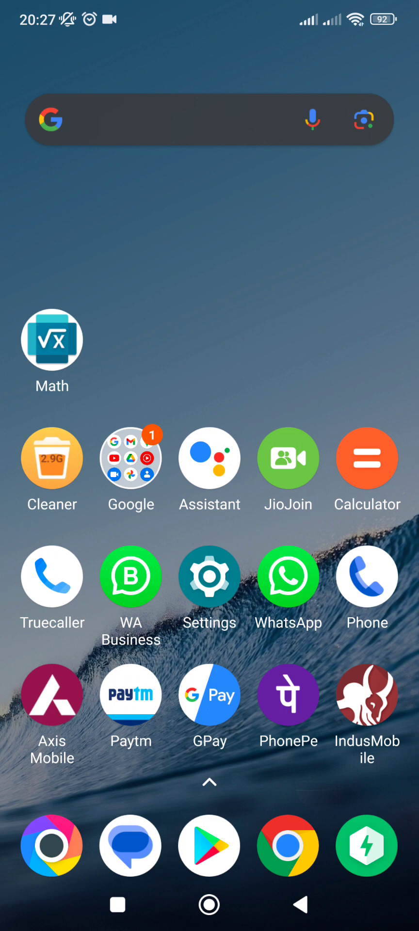
Launch the Google Play Store from the home-screen dock.
{"action": "left_click", "coordinate": [209, 844]}
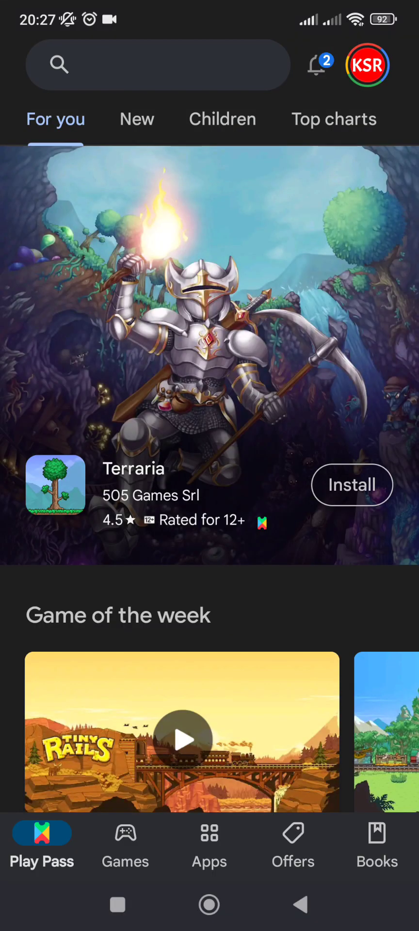
Reuse the recent search 'aims Olympiad academy' to reach the AIMS Olympiad Academy listing by Education Lenord Media.
{"action": "left_click", "coordinate": [157, 64]}
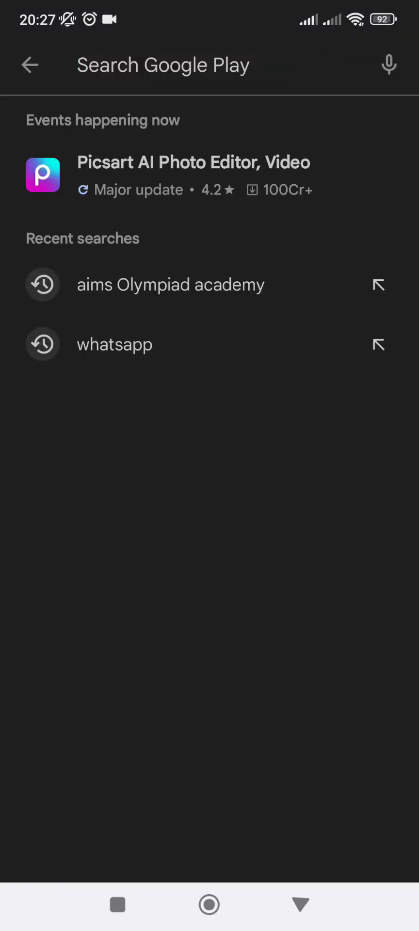
{"action": "left_click", "coordinate": [170, 285]}
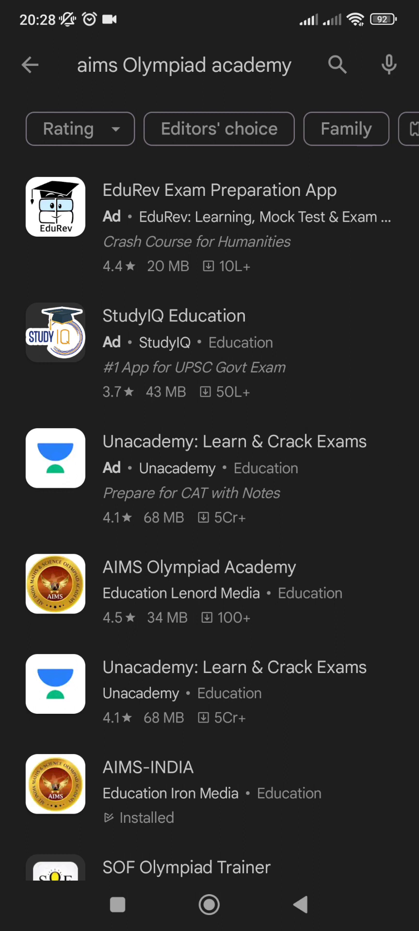
{"action": "left_click", "coordinate": [199, 590]}
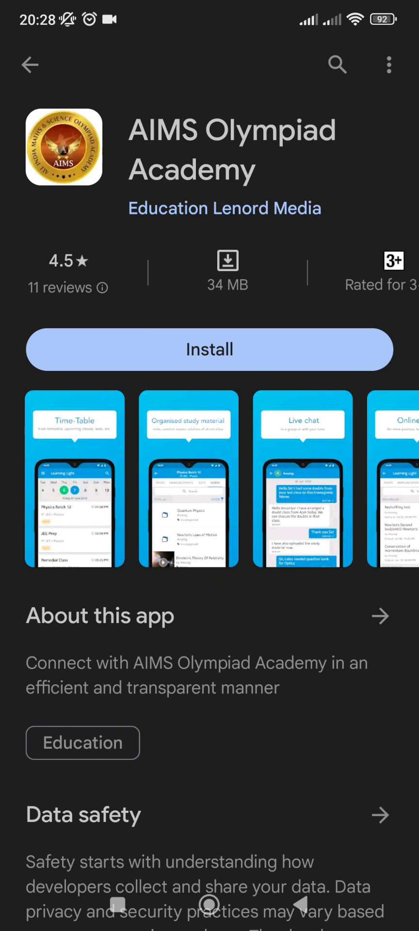
Install AIMS Olympiad Academy (version 1.4.77.3) and let the security scan finish.
{"action": "left_click", "coordinate": [210, 349]}
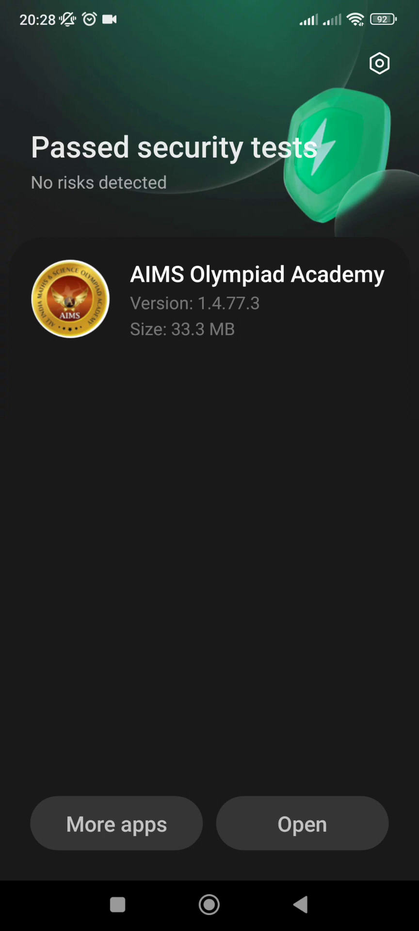
Launch the installed app and complete mobile-number login to reach the Home screen.
{"action": "left_click", "coordinate": [301, 823]}
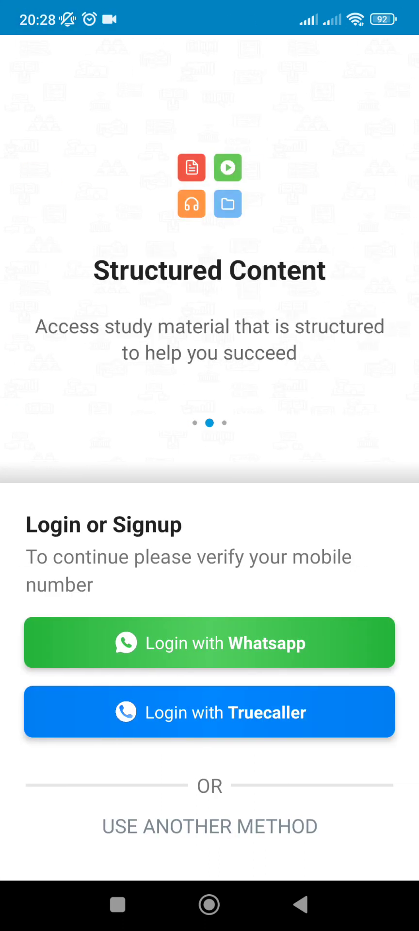
{"action": "scroll", "scroll_direction": "left", "scroll_amount": 3}
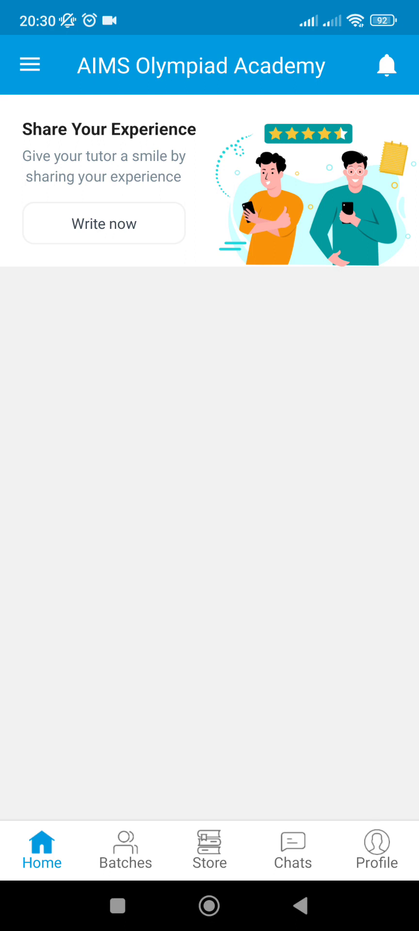
Browse Store, Chats, Profile and Home, then show the Batches list with three joined batches.
{"action": "left_click", "coordinate": [209, 849]}
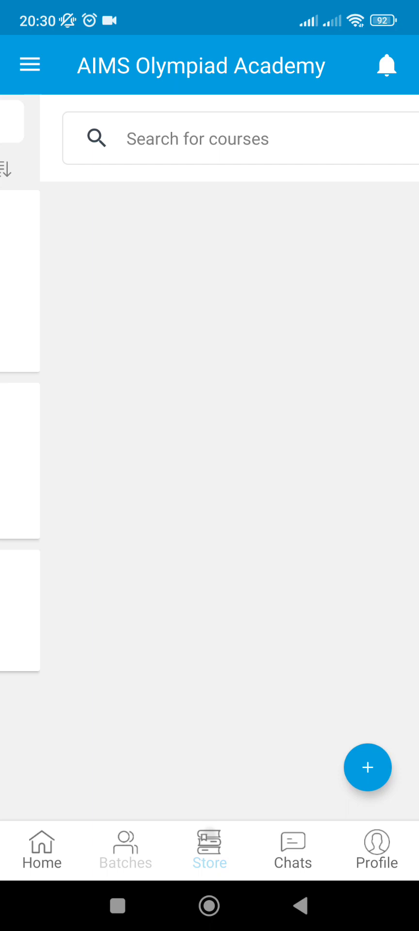
{"action": "left_click", "coordinate": [292, 850]}
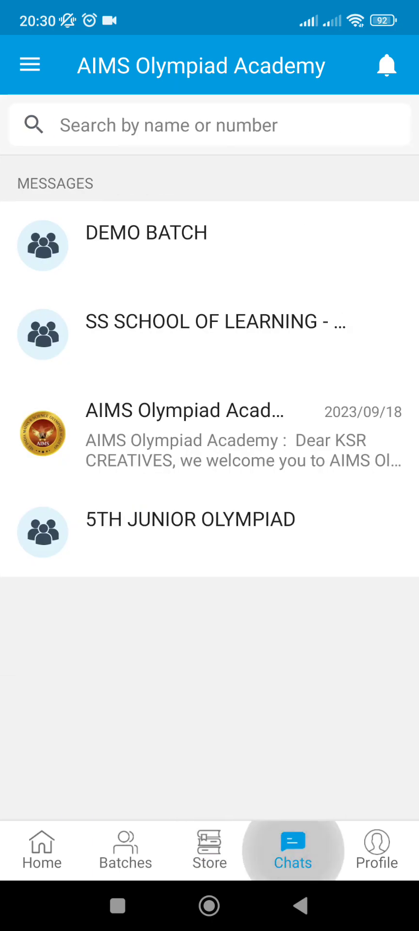
{"action": "left_click", "coordinate": [376, 850]}
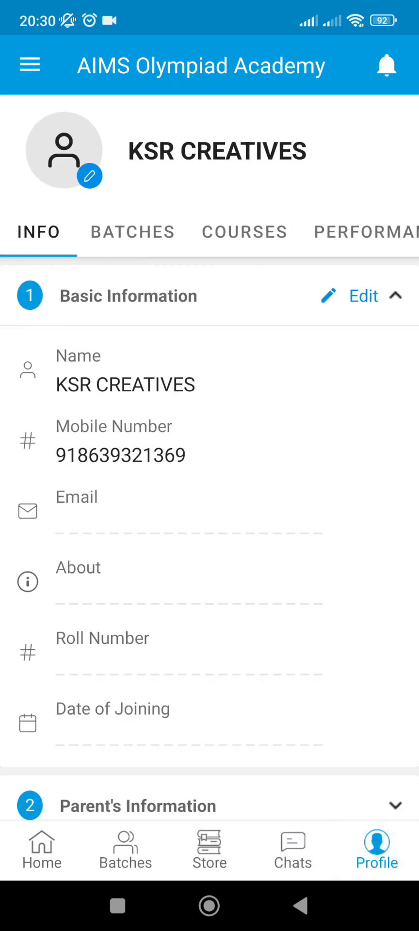
{"action": "left_click", "coordinate": [42, 849]}
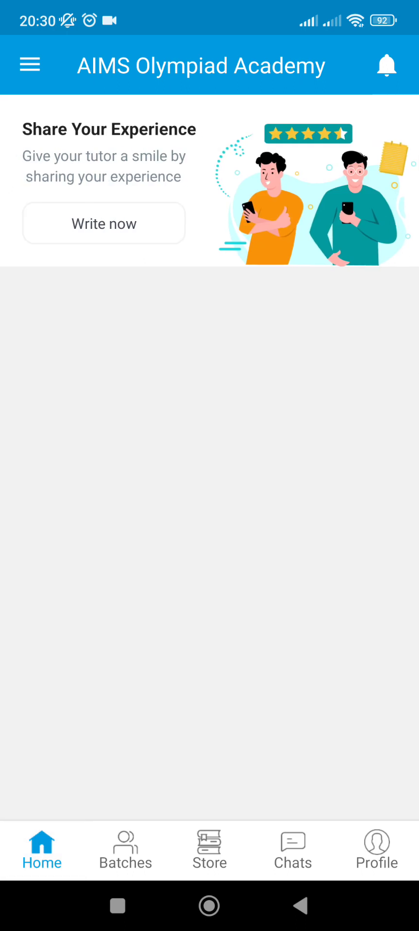
{"action": "left_click", "coordinate": [125, 849]}
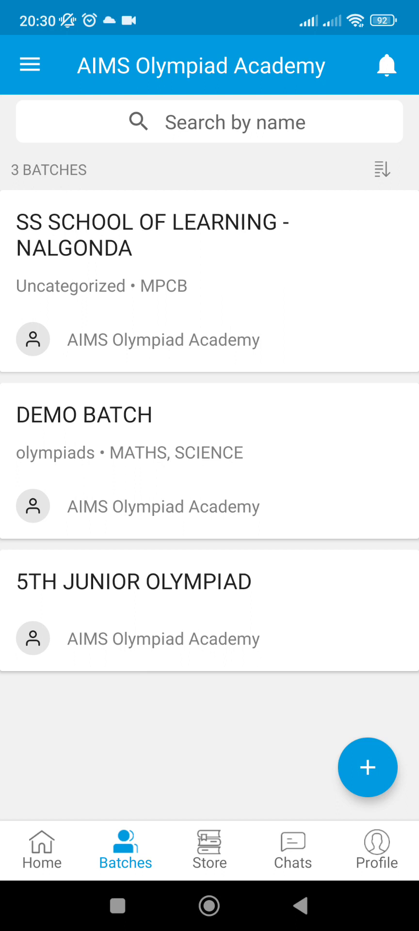
Enter the 5TH JUNIOR OLYMPIAD batch and view its Overview and empty Videos section.
{"action": "left_click", "coordinate": [134, 581]}
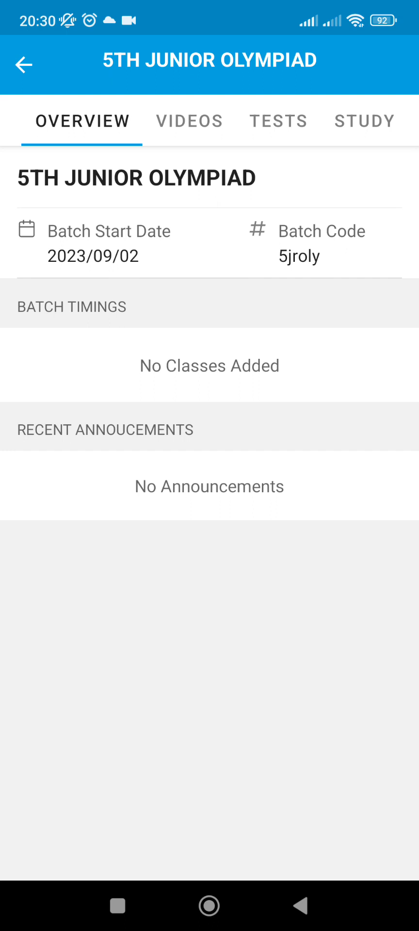
{"action": "left_click", "coordinate": [81, 121]}
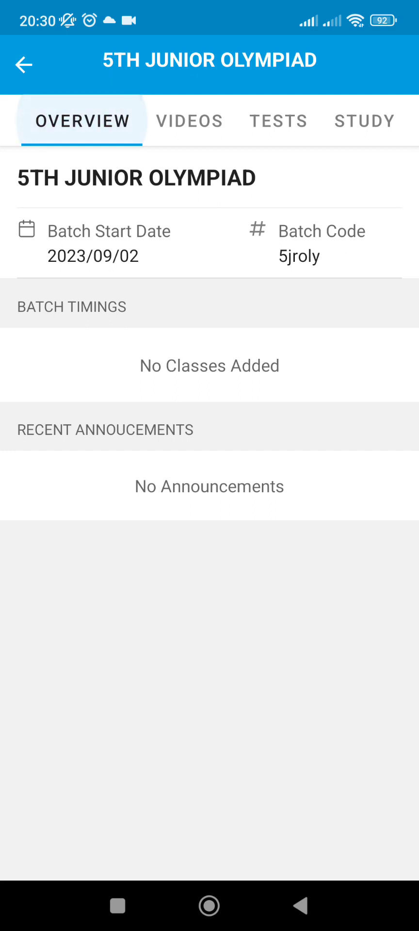
{"action": "left_click", "coordinate": [189, 121]}
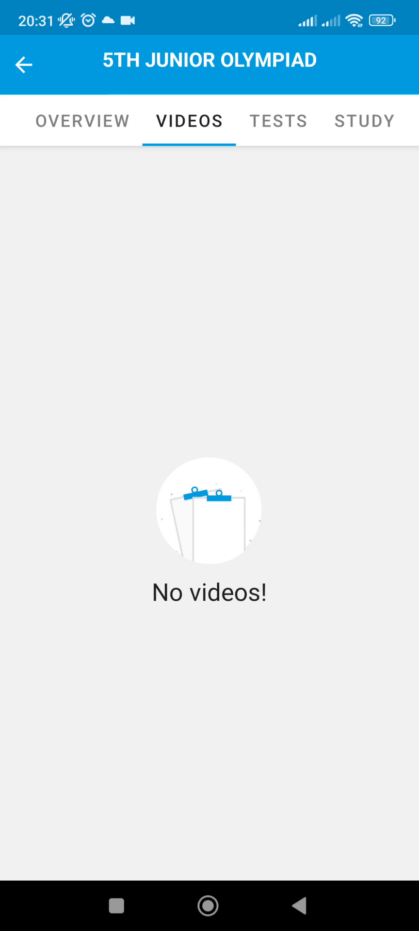
Check the batch's Assignments, Announcements, Tests and Study Material sections, all empty.
{"action": "left_click", "coordinate": [278, 121]}
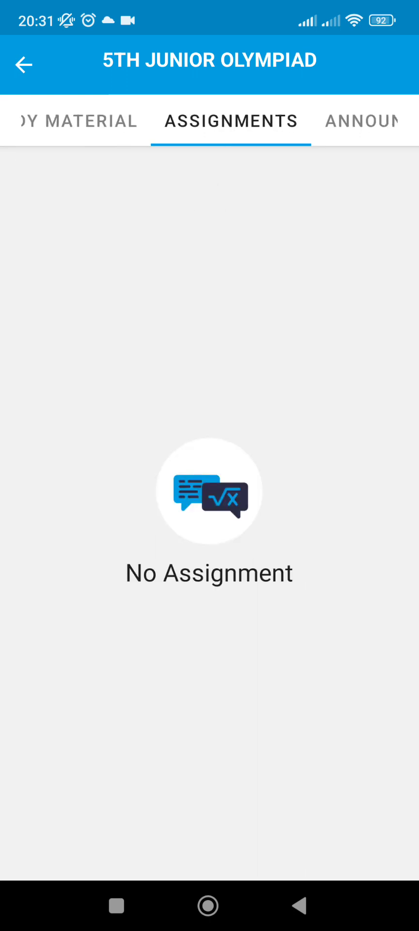
{"action": "left_click", "coordinate": [361, 121]}
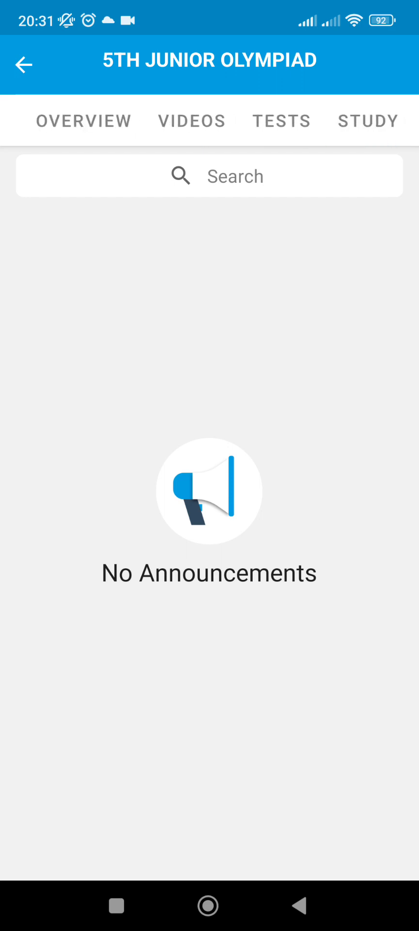
{"action": "left_click", "coordinate": [82, 121]}
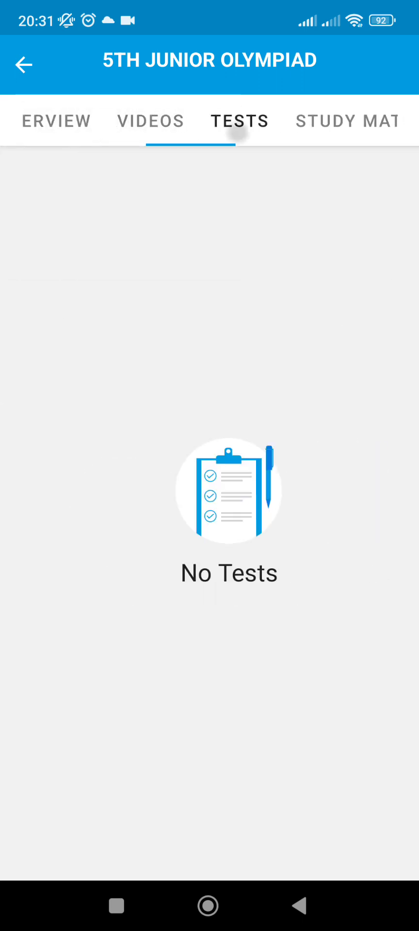
{"action": "left_click", "coordinate": [347, 121]}
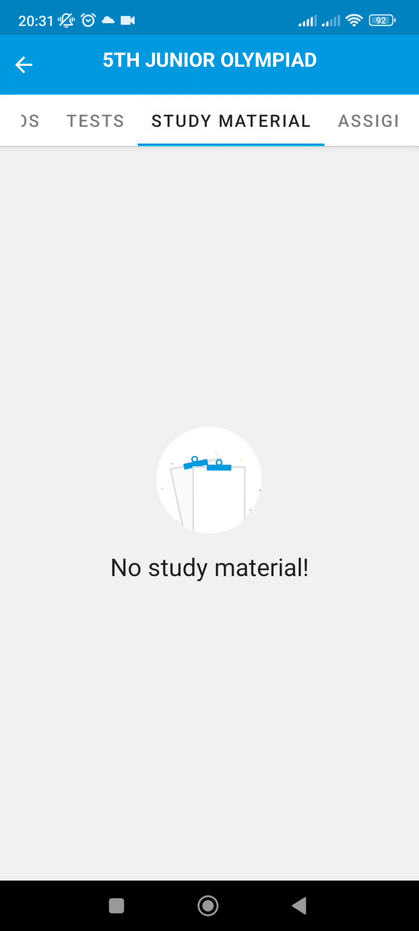